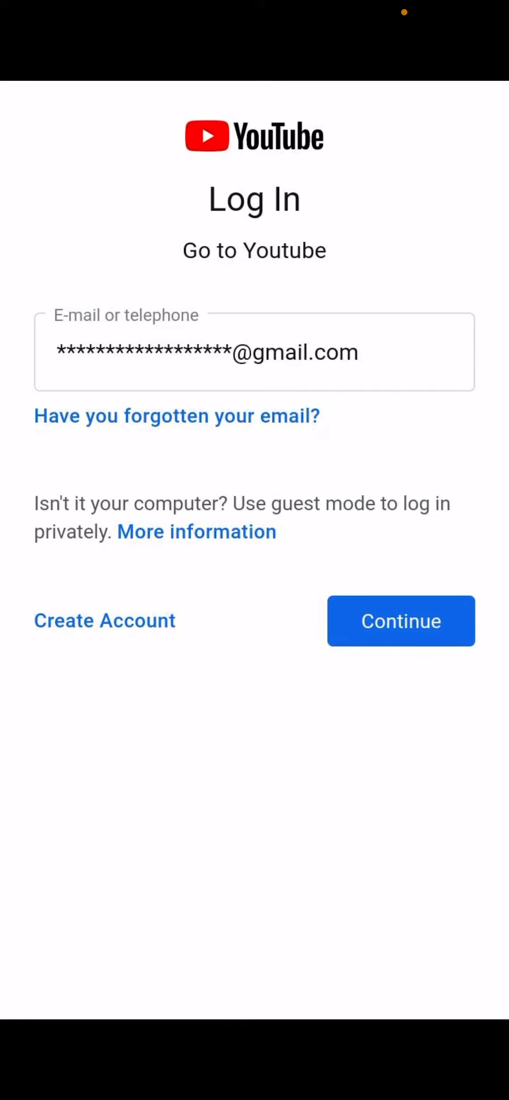
Submit the entered email via Continue to reach the 'Profile is being hacked in private mode' screen.
left_click(401, 619)
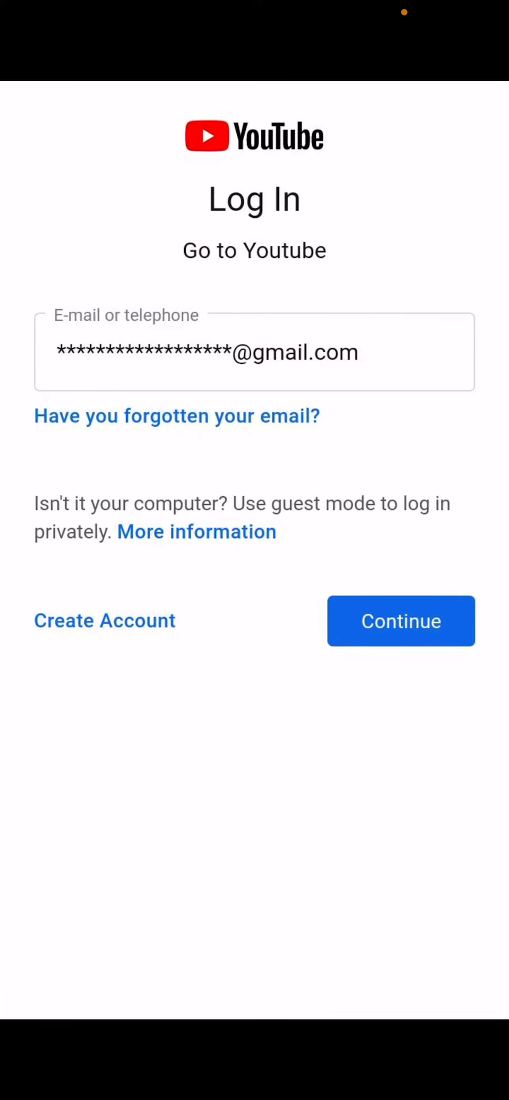
left_click(401, 620)
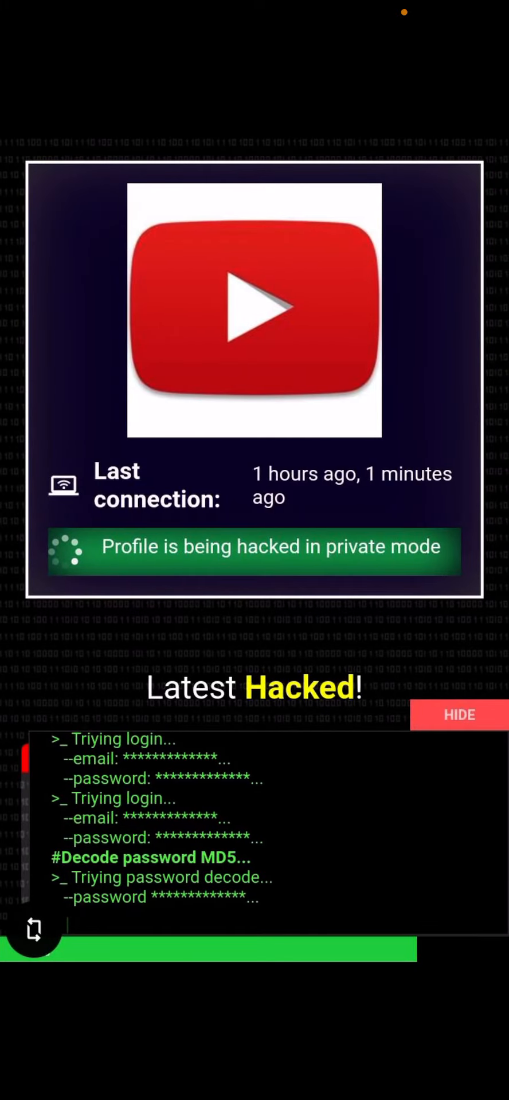